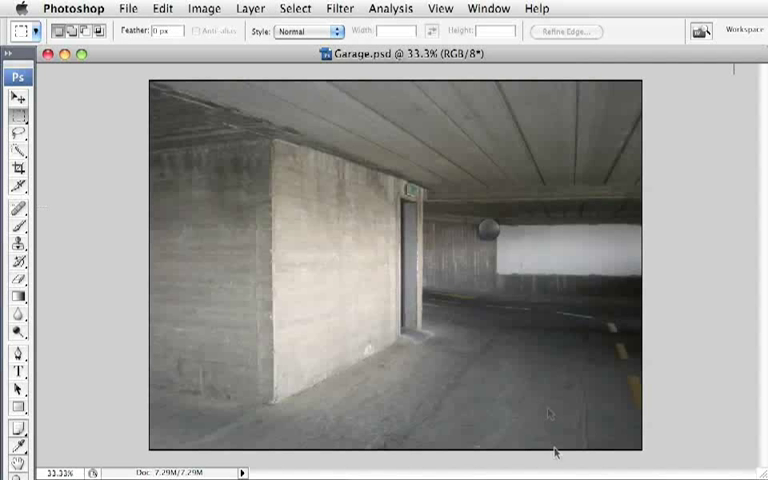
Launch the Vanishing Point filter and draw perspective planes over the garage's walls, floor and ceiling.
left_click(340, 8)
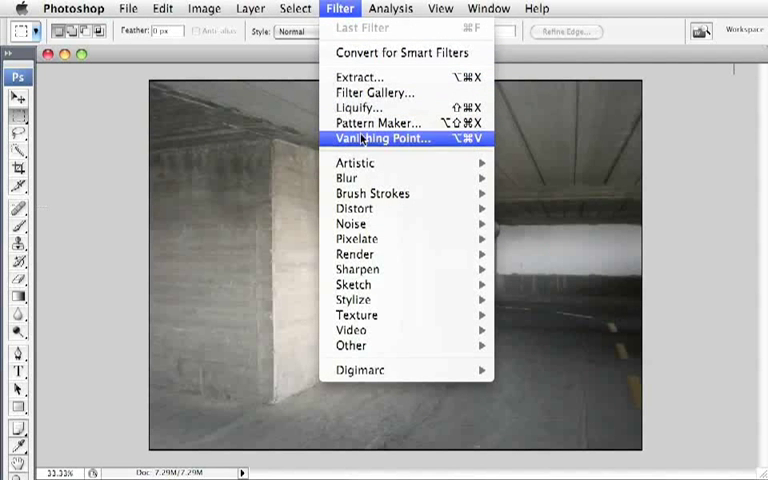
left_click(380, 138)
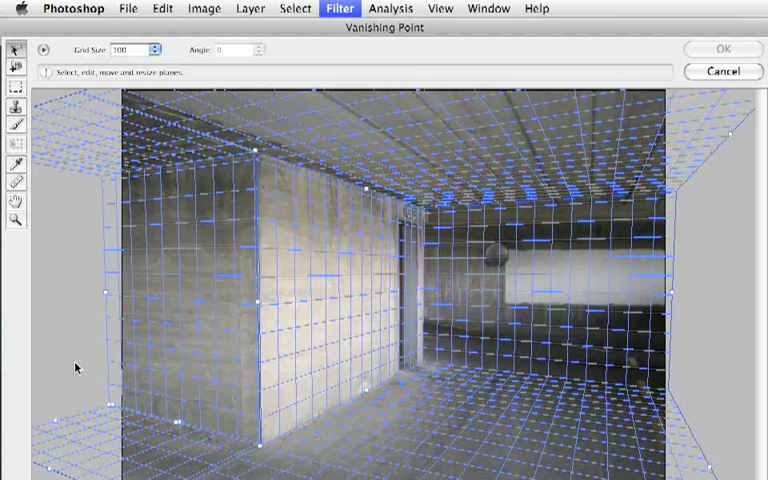
mouse_move(70, 328)
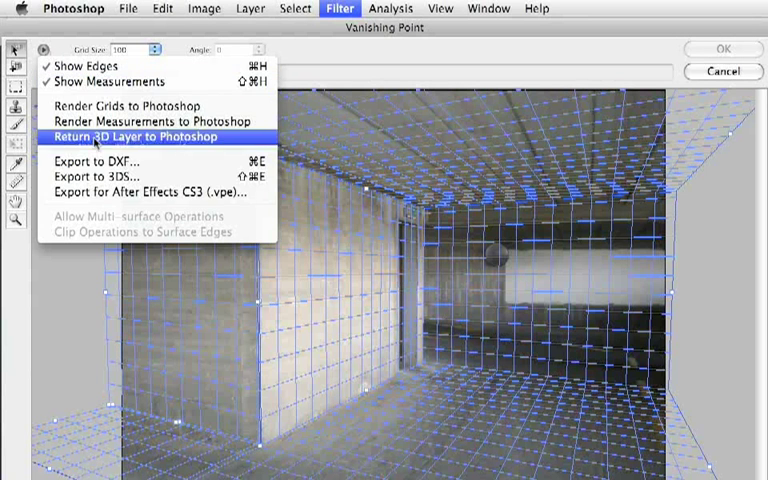
mouse_move(150, 192)
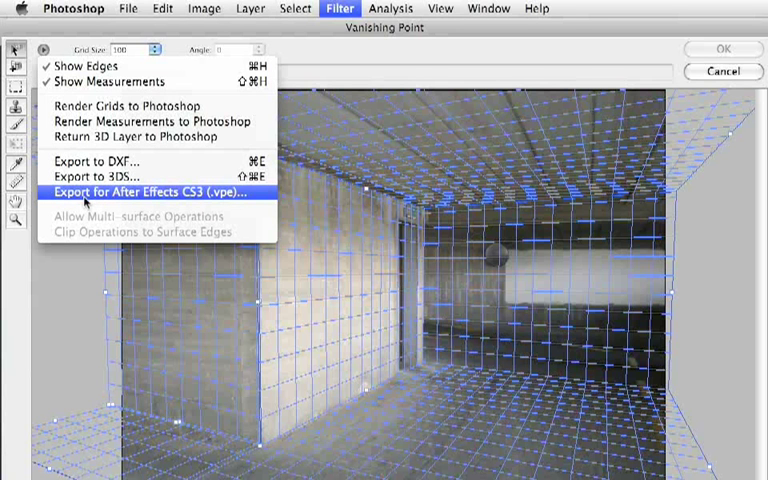
Export the planes as an After Effects .vpe into a new 'Park' folder and return to the photo.
left_click(150, 192)
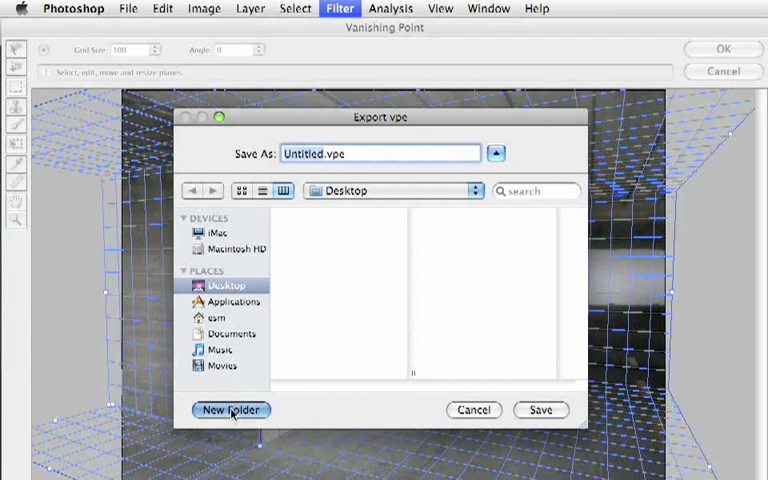
type("Park")
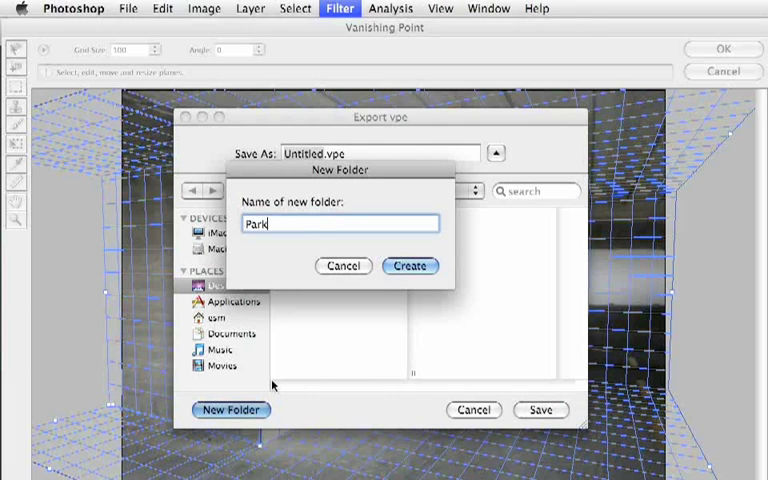
left_click(410, 264)
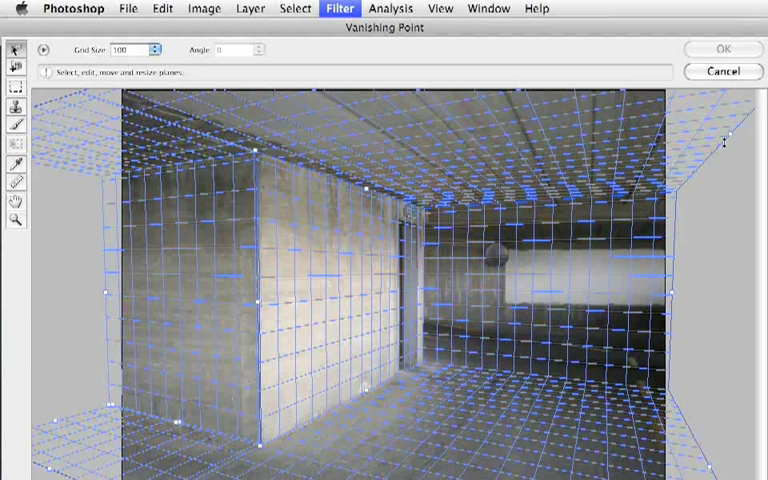
left_click(722, 48)
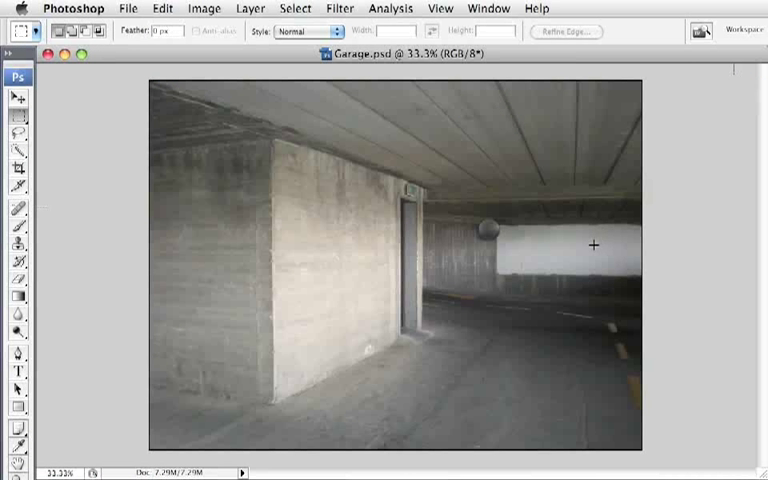
mouse_move(608, 254)
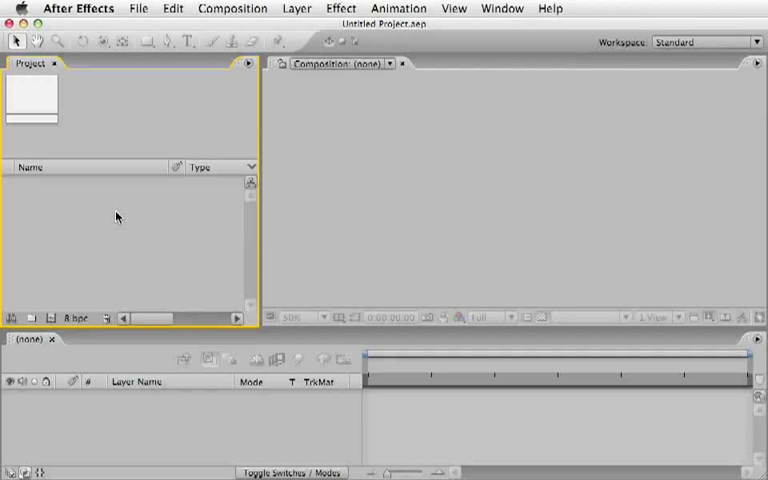
Import Parking.vpe as a Vanishing Point file and open its composition.
left_click(138, 8)
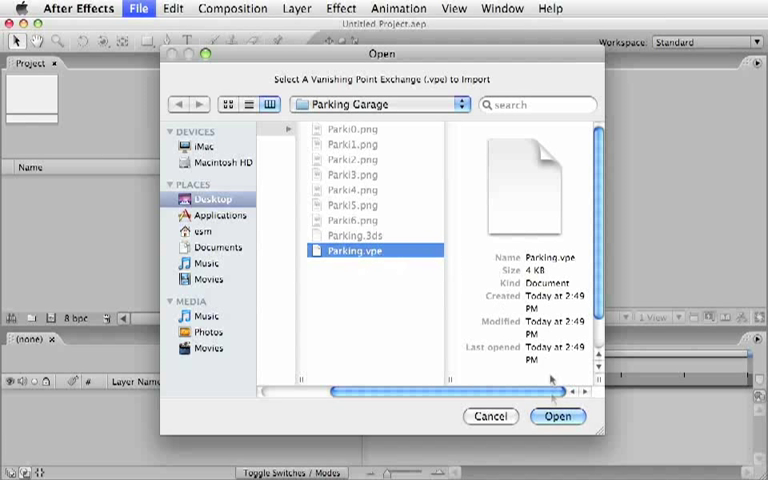
left_click(556, 416)
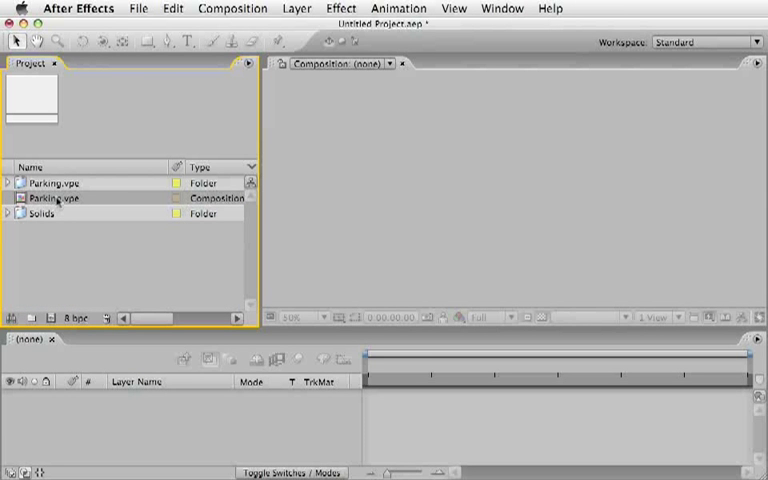
double_click(56, 196)
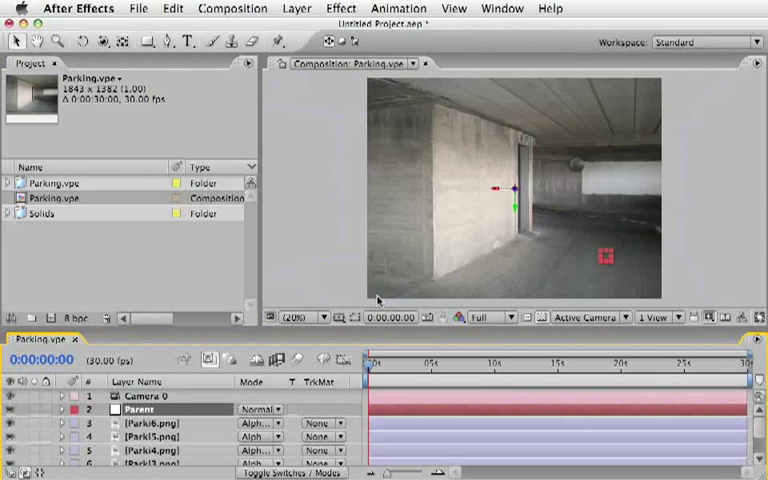
mouse_move(448, 236)
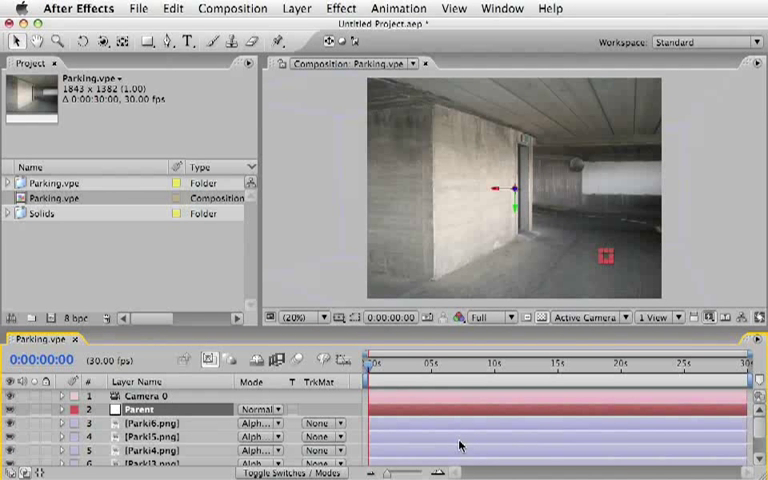
mouse_move(328, 264)
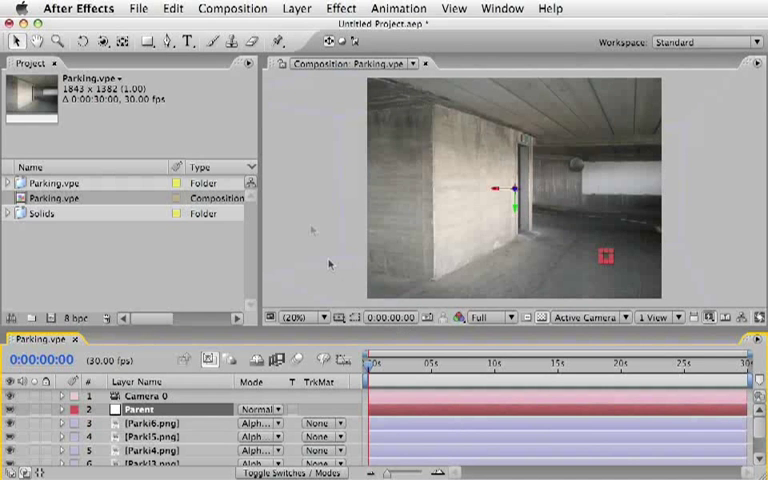
Rename the composition to Parking Garage, set PAL D1/DV square pixels and a 6:00 duration.
left_click(232, 8)
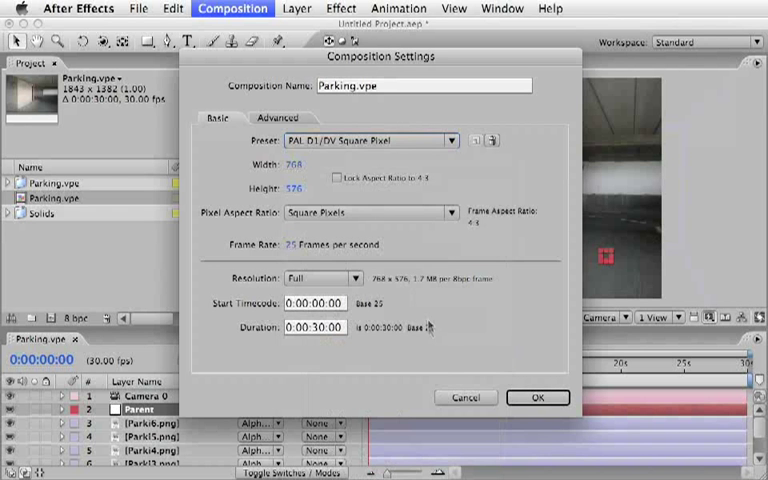
left_click(424, 84)
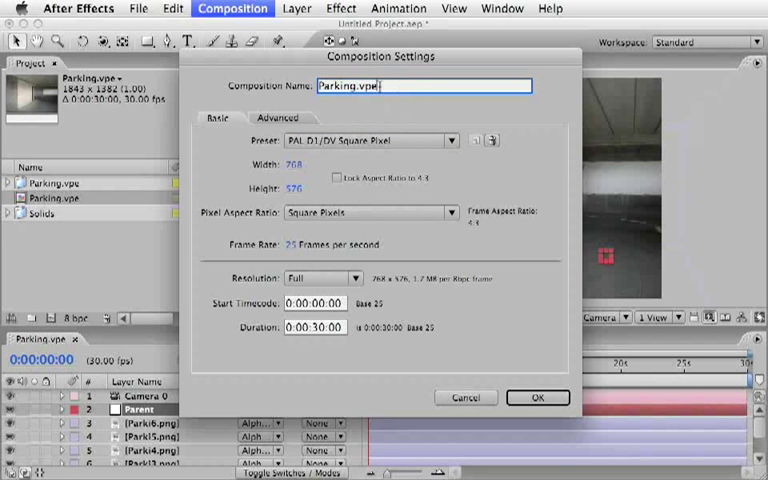
type("Parking Garage")
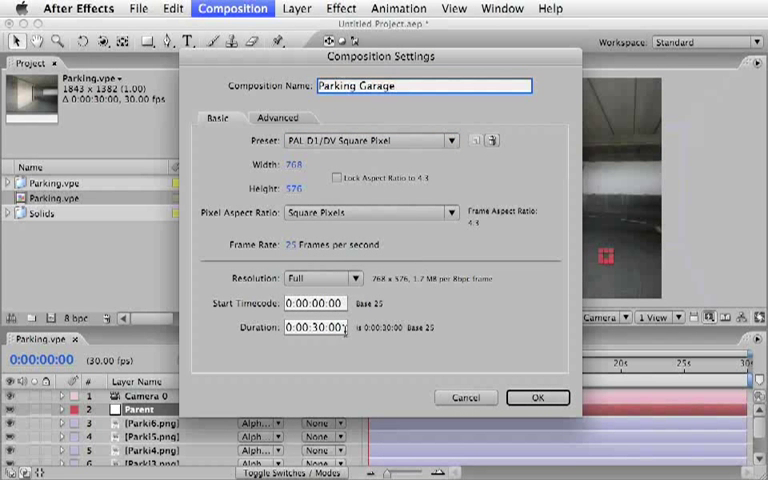
left_click(312, 328)
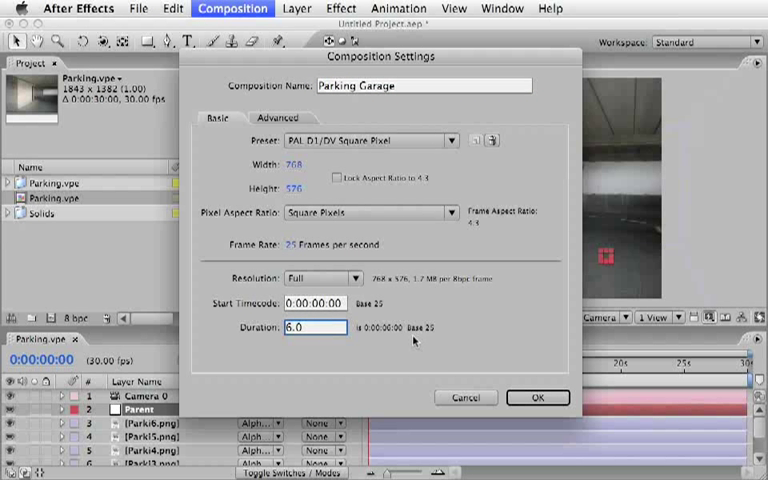
left_click(536, 396)
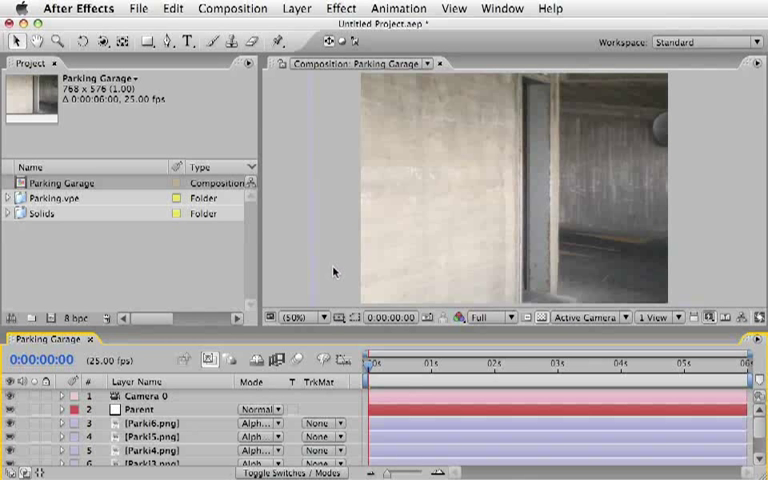
mouse_move(510, 468)
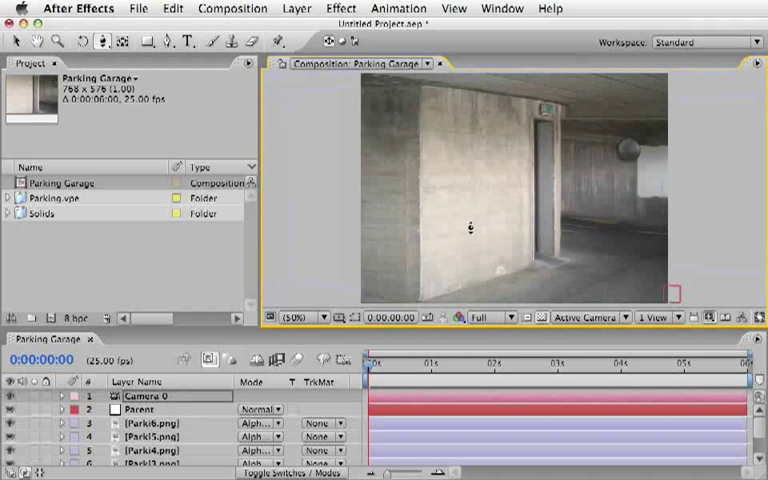
Keyframe Camera 0's Point of Interest and Position at the start and near the end.
double_click(140, 396)
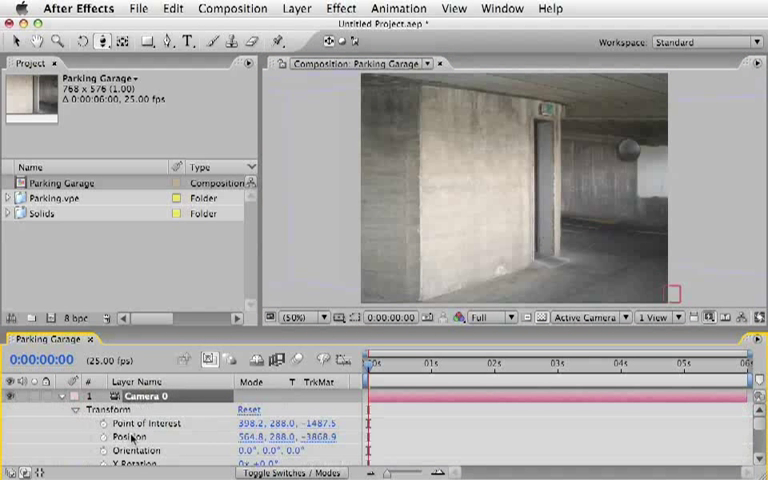
left_click(148, 424)
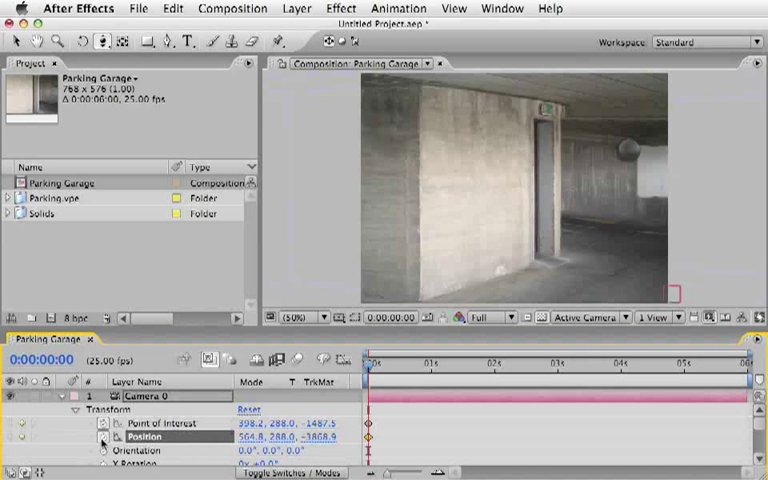
left_click(684, 364)
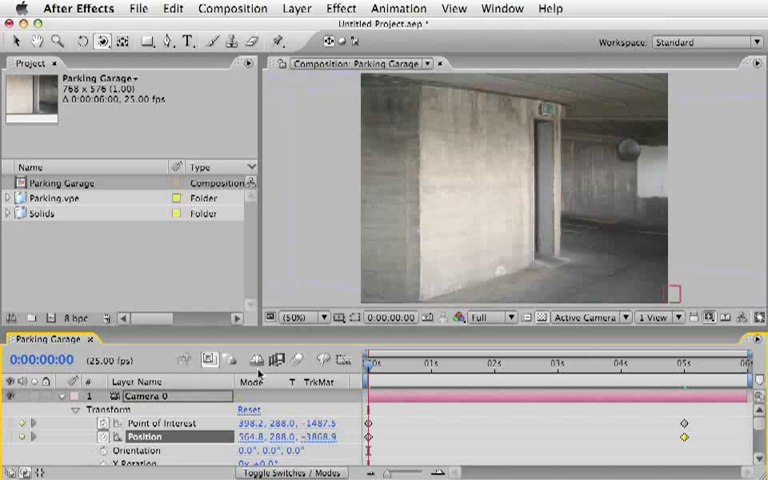
mouse_move(48, 432)
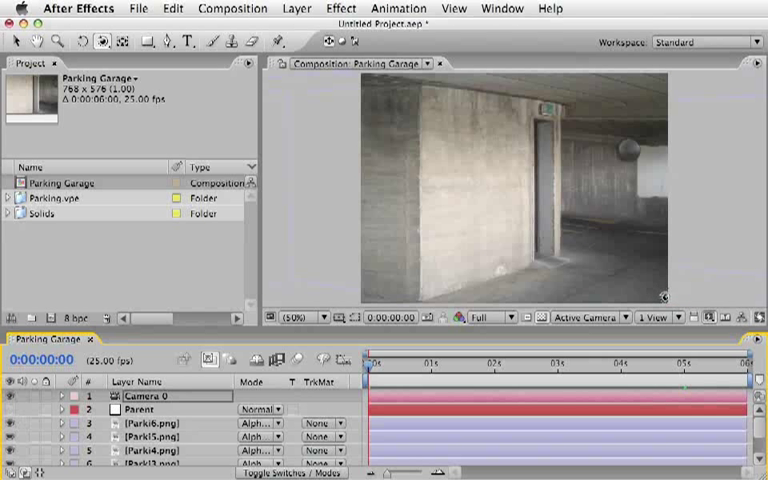
Create the CRIME AND composition and add a text layer reading CRIME and AND.
left_click(18, 40)
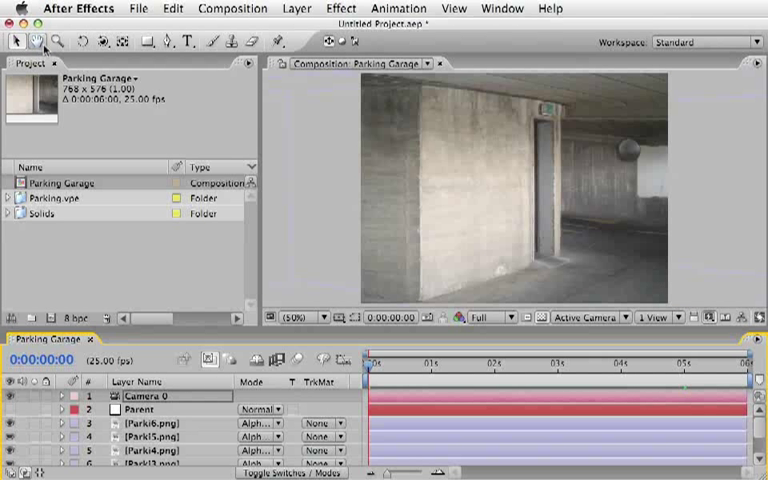
mouse_move(548, 260)
type("CRIME AND")
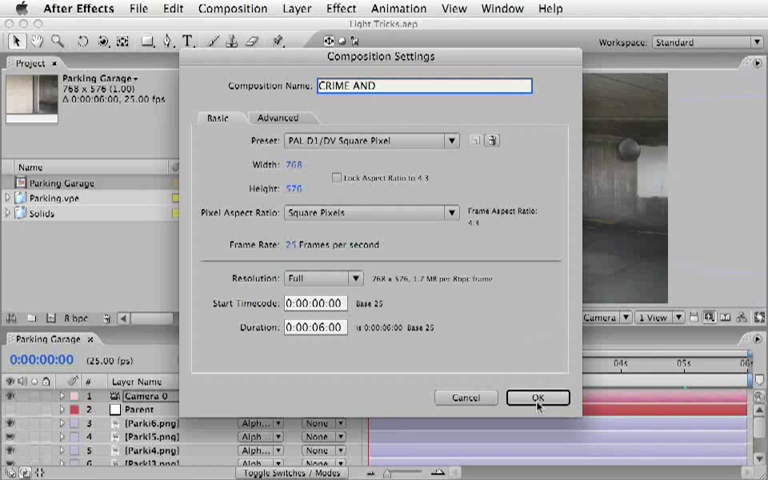
left_click(536, 396)
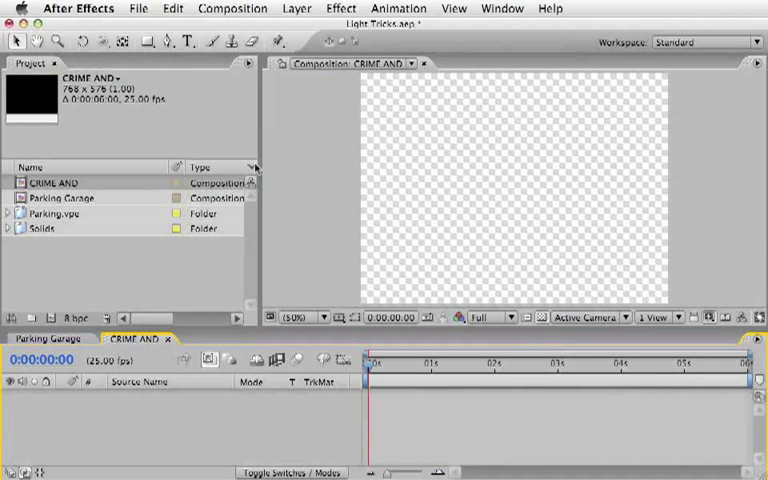
left_click(186, 40)
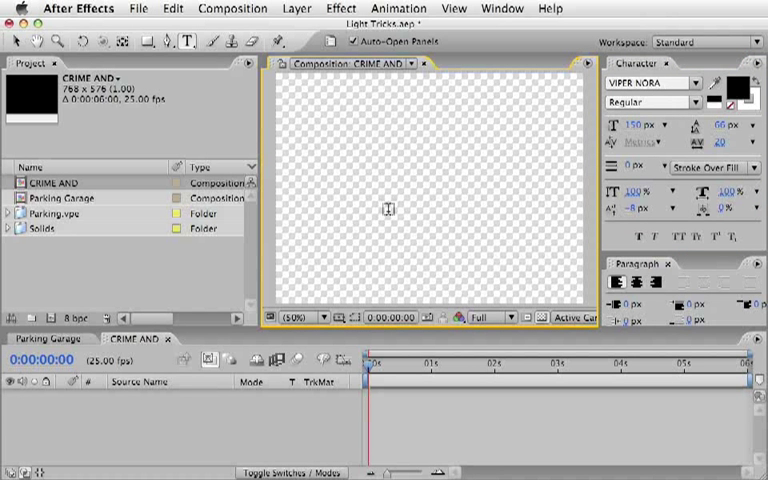
mouse_move(428, 204)
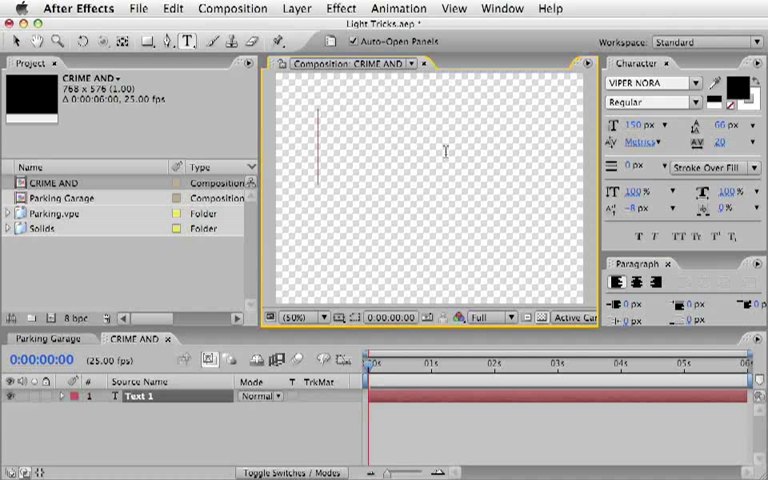
type("CRIME")
left_click(642, 124)
type("80")
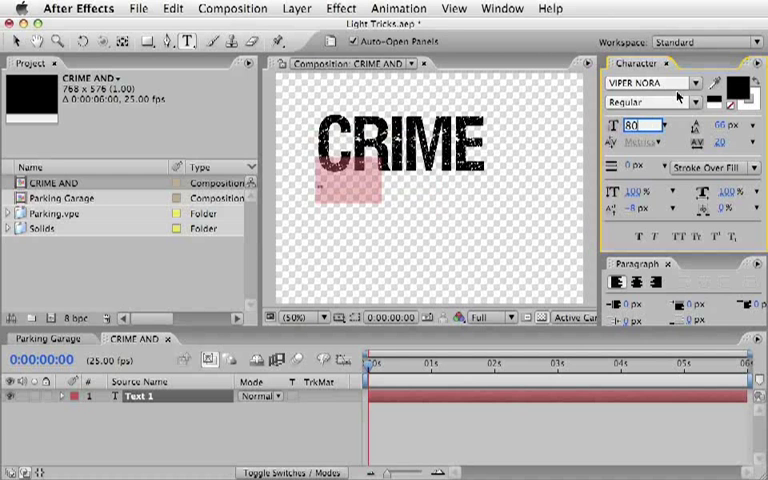
type("AND")
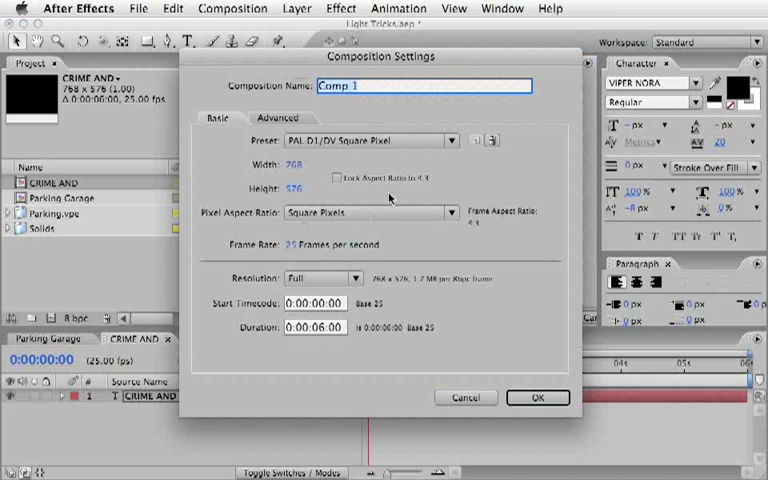
Create a new PAL composition named CHAOS.
type("C")
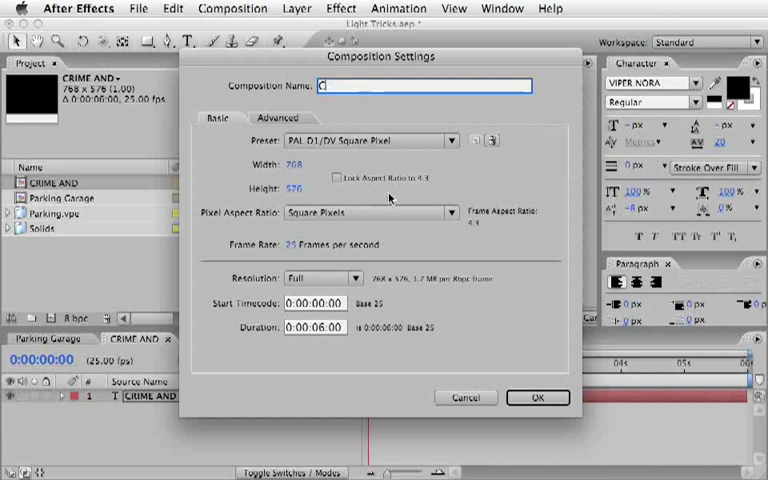
type("HAOS")
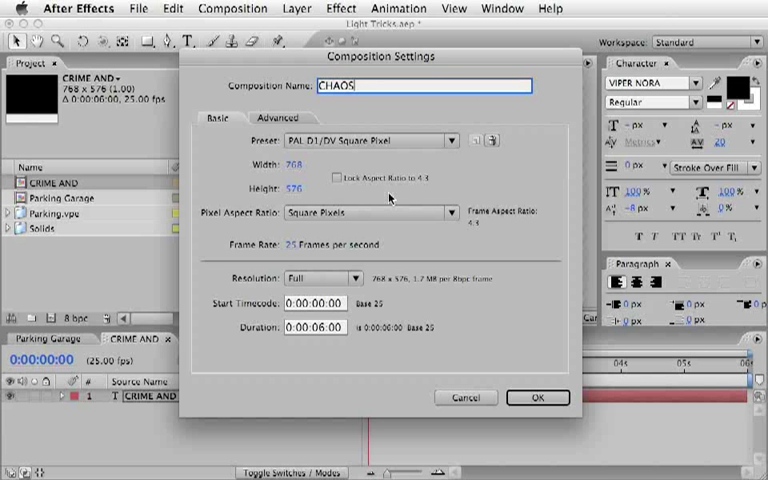
left_click(536, 396)
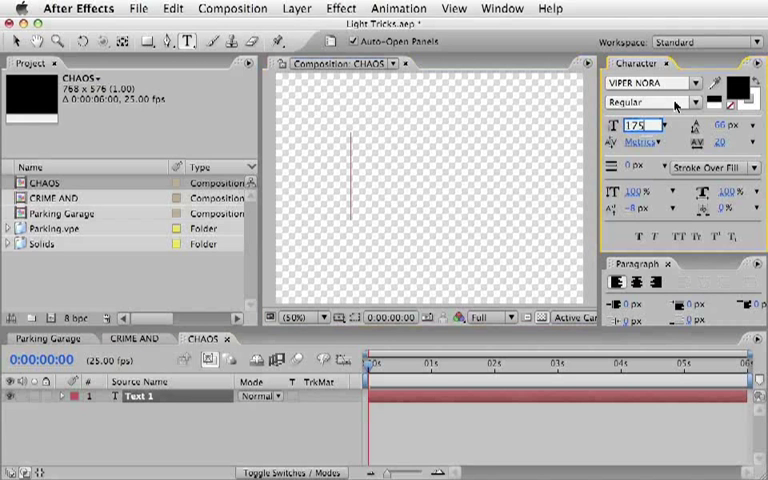
Add a CHAOS text layer and colour it dark orange-brown.
type("C")
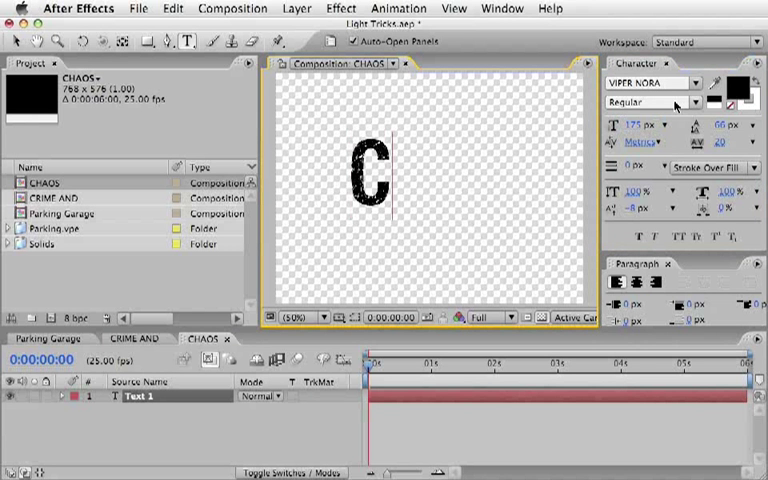
type("HAOS")
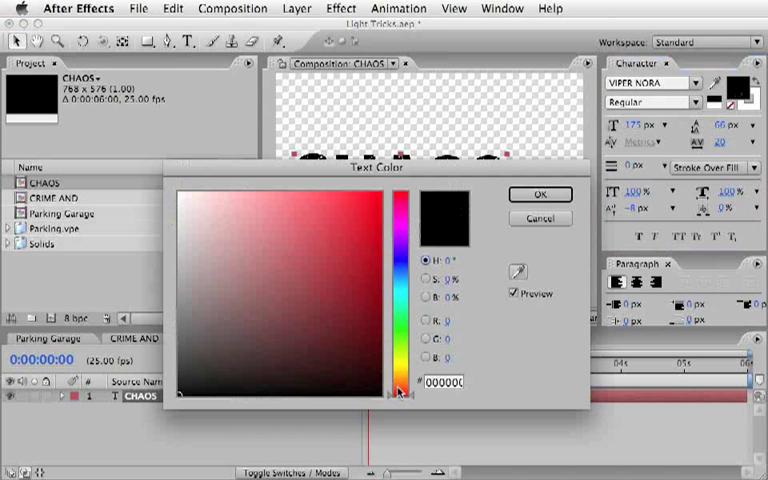
left_click(350, 308)
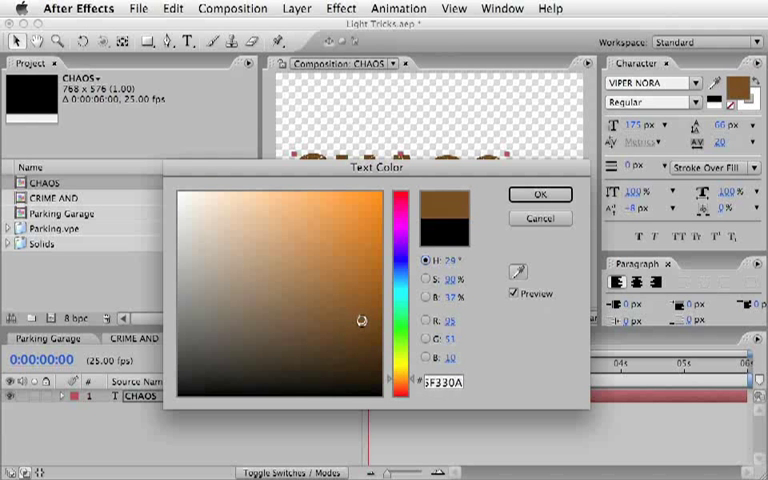
left_click(352, 318)
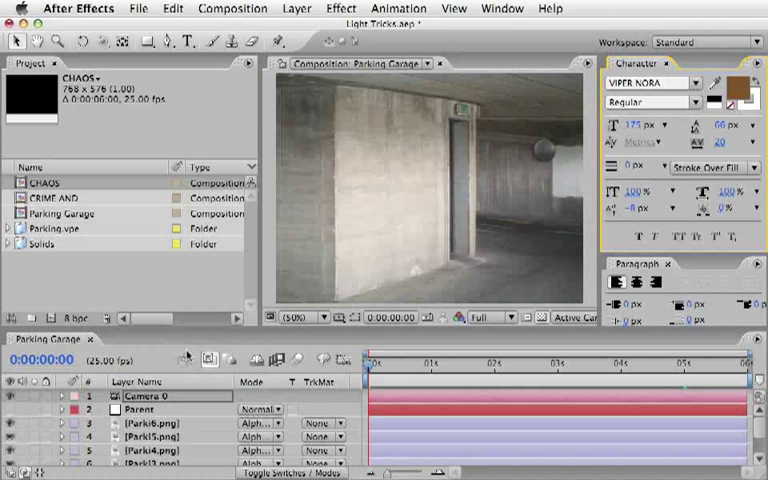
mouse_move(296, 412)
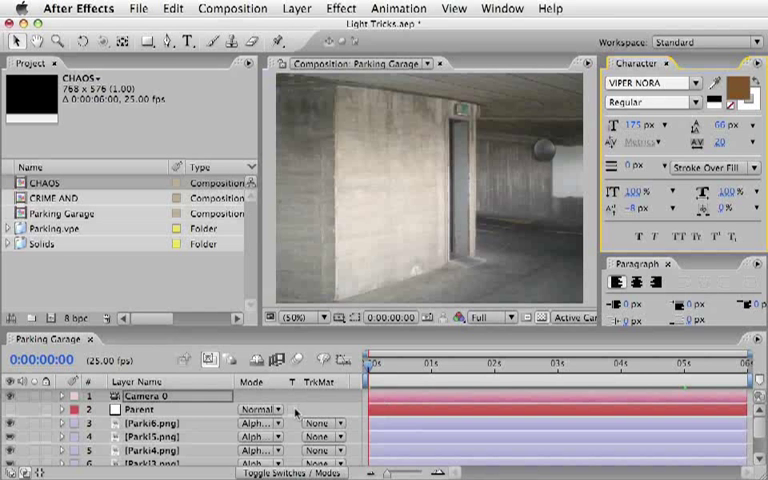
Return to the Parking Garage composition to inspect its layers.
left_click(650, 264)
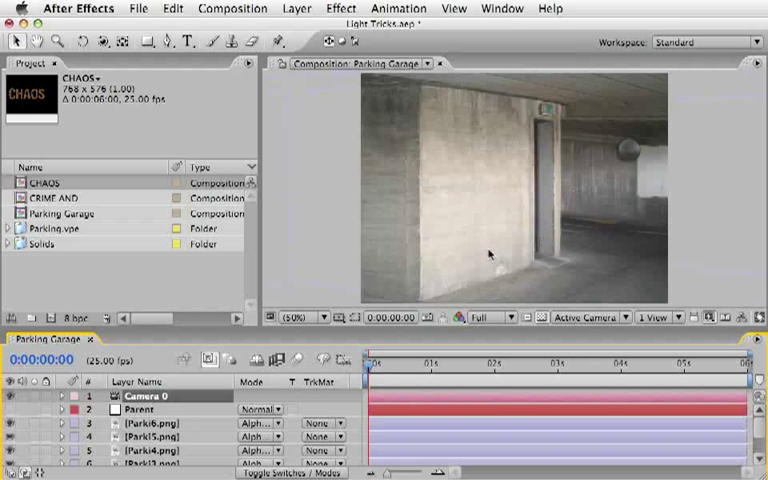
mouse_move(56, 256)
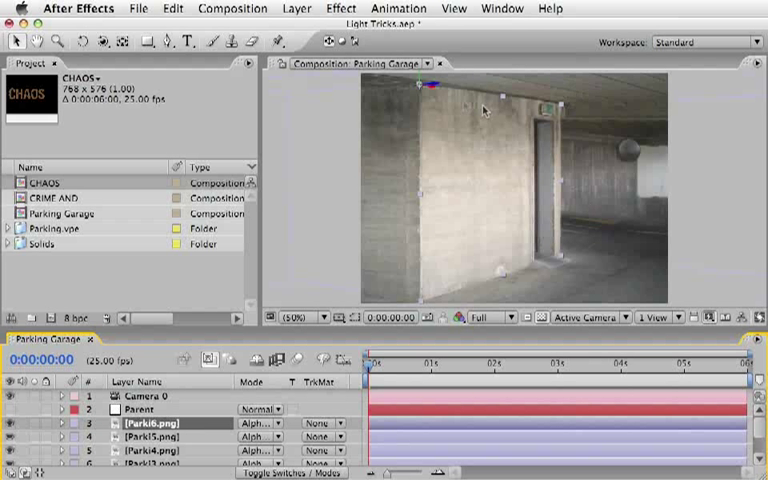
mouse_move(504, 280)
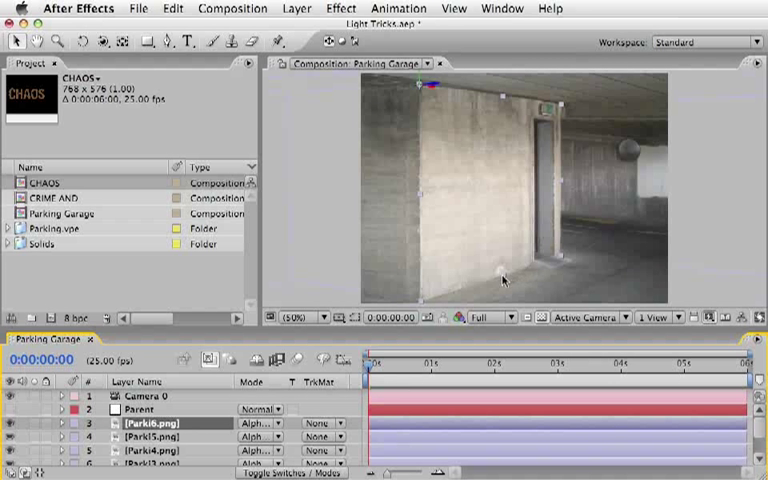
Drag the CRIME AND composition from the project into the Parking Garage timeline.
left_click(172, 8)
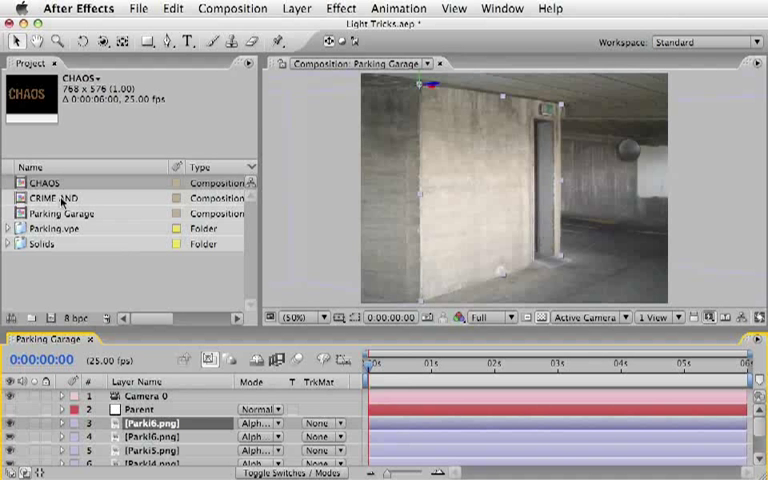
left_click(50, 198)
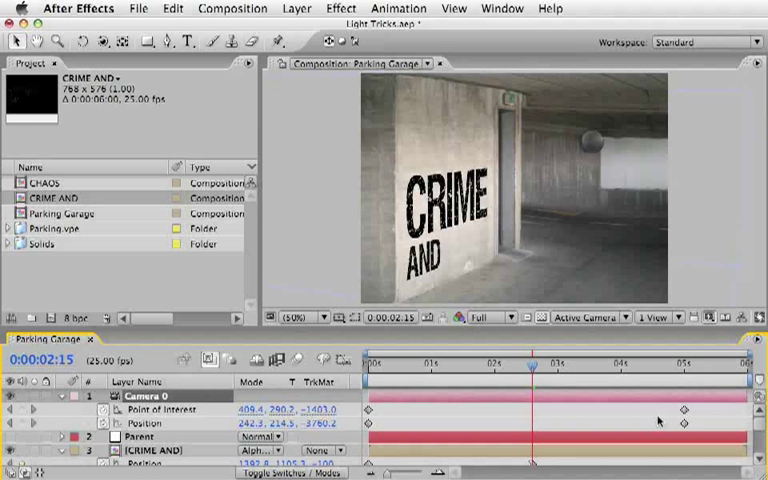
mouse_move(636, 418)
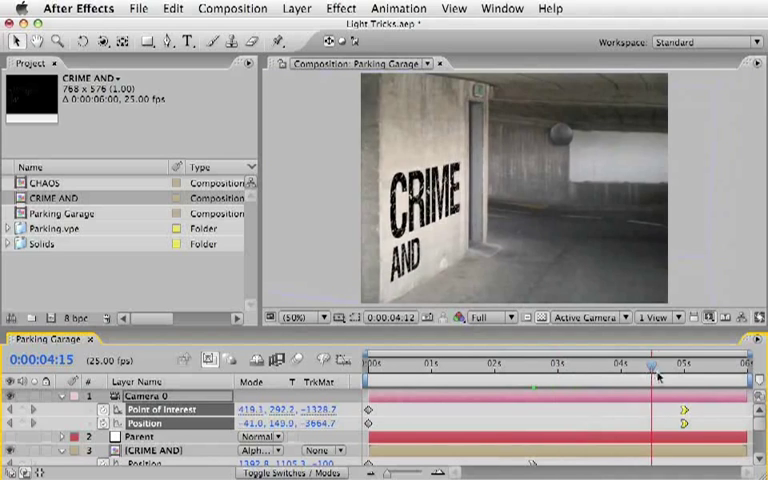
Apply Easy Ease to the camera's final Position and Point of Interest keyframes.
left_click(540, 378)
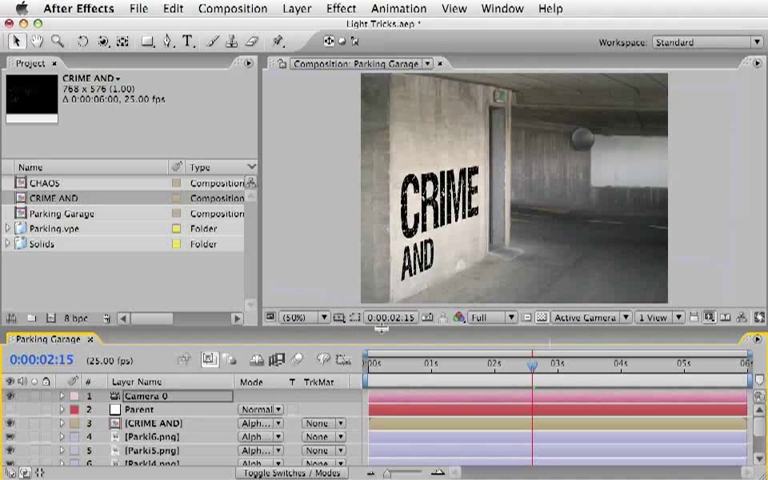
mouse_move(388, 276)
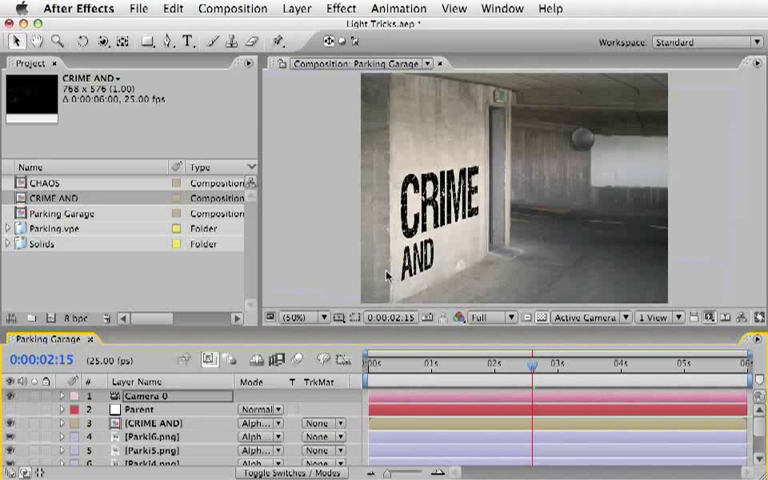
mouse_move(384, 332)
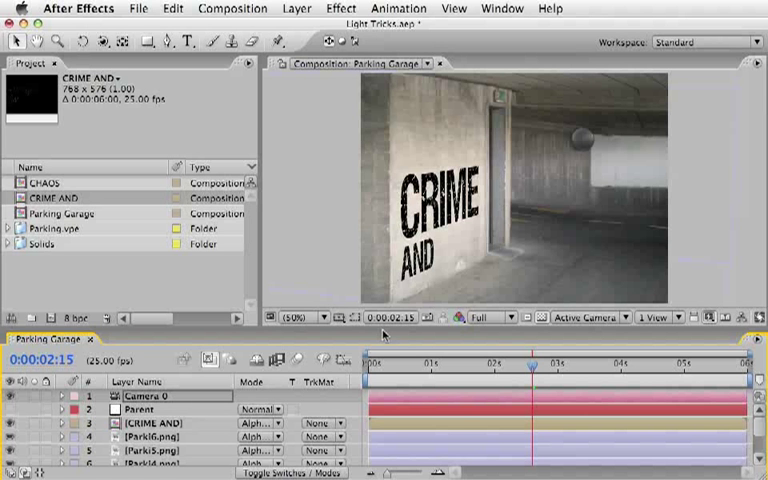
Add a pale yellow Point-type light layer named Point to the Parking Garage comp.
left_click(296, 8)
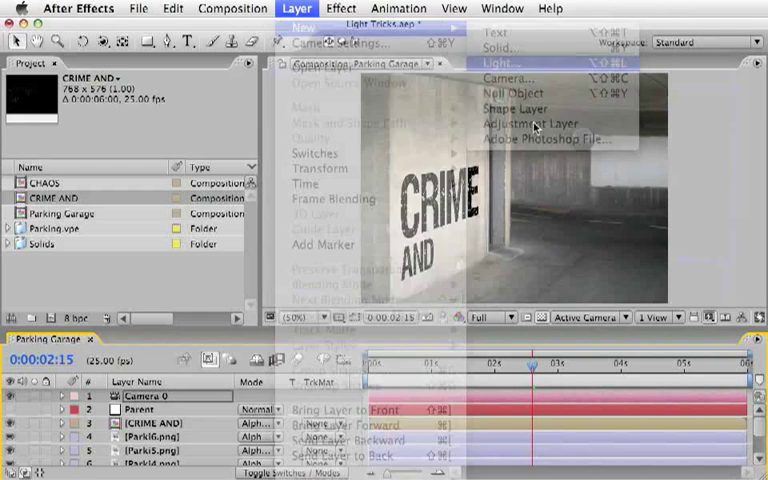
left_click(504, 60)
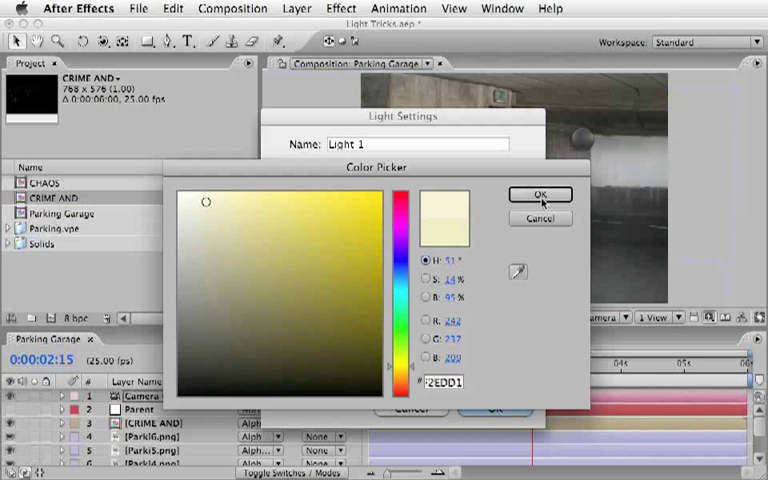
left_click(540, 194)
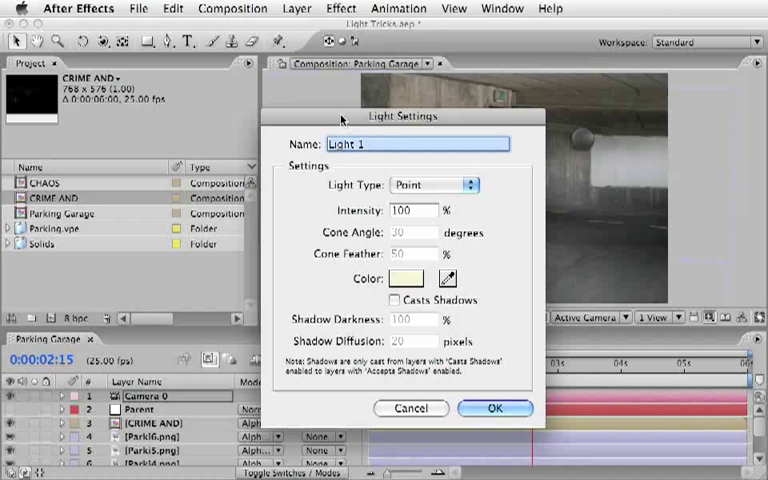
type("Point")
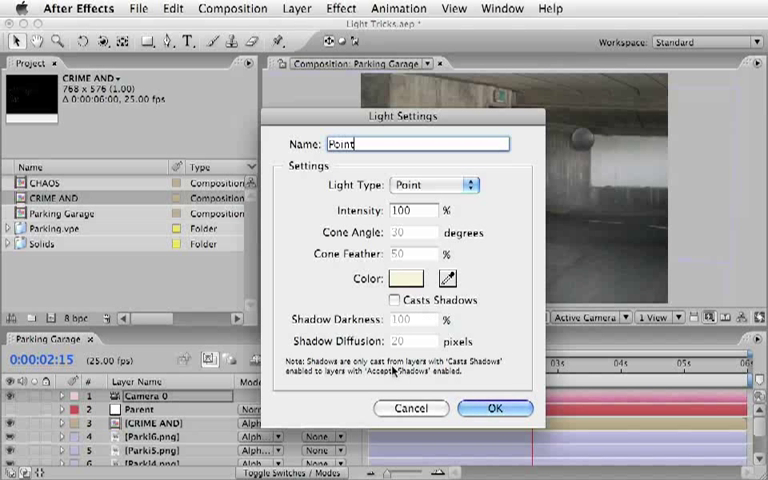
left_click(494, 408)
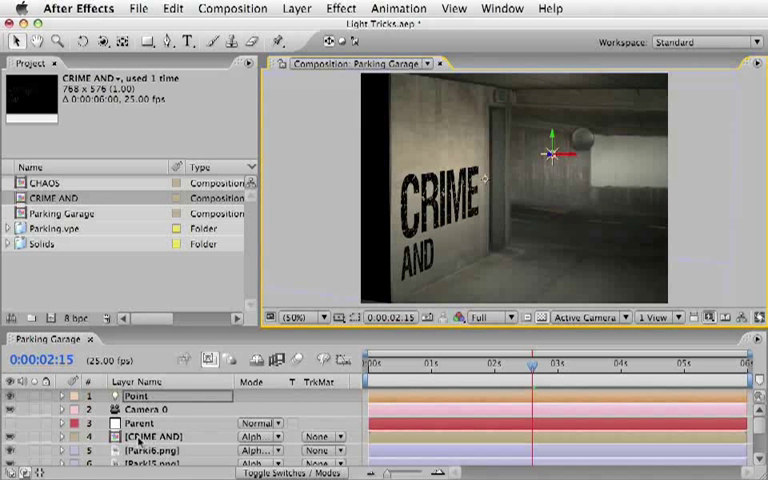
Set the CRIME AND layer to Overlay blend and scrub back to preview the lit wall.
left_click(260, 436)
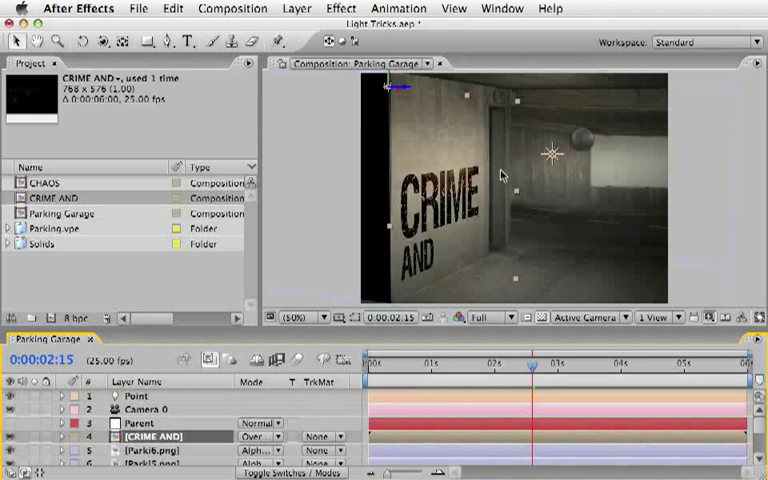
left_click_drag(536, 368, 480, 368)
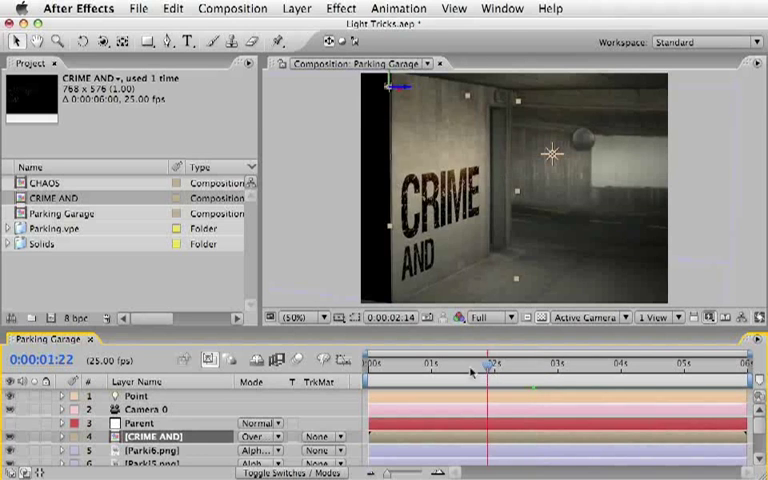